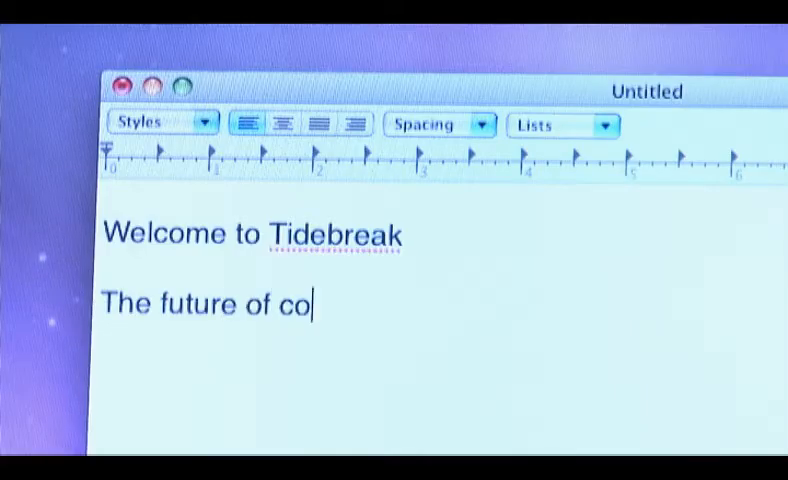
type("llaborat")
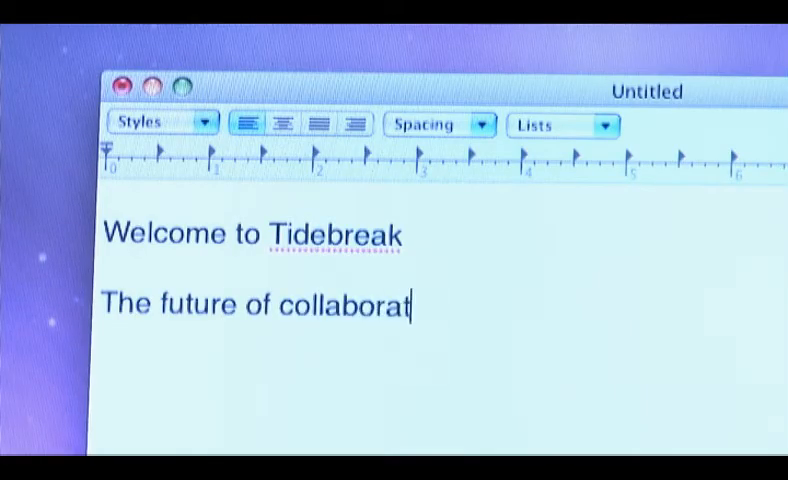
type("ion")
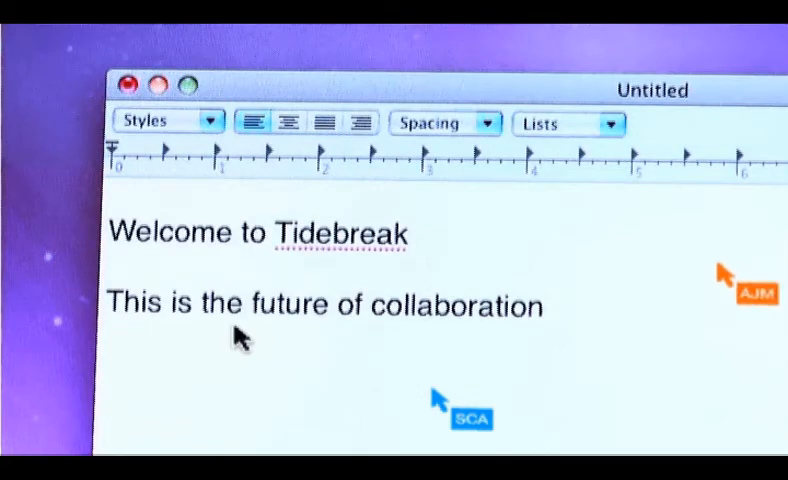
mouse_move(585, 310)
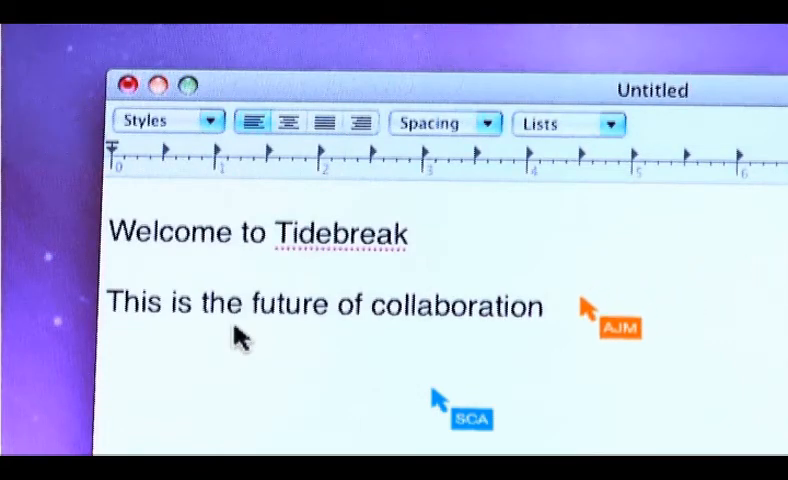